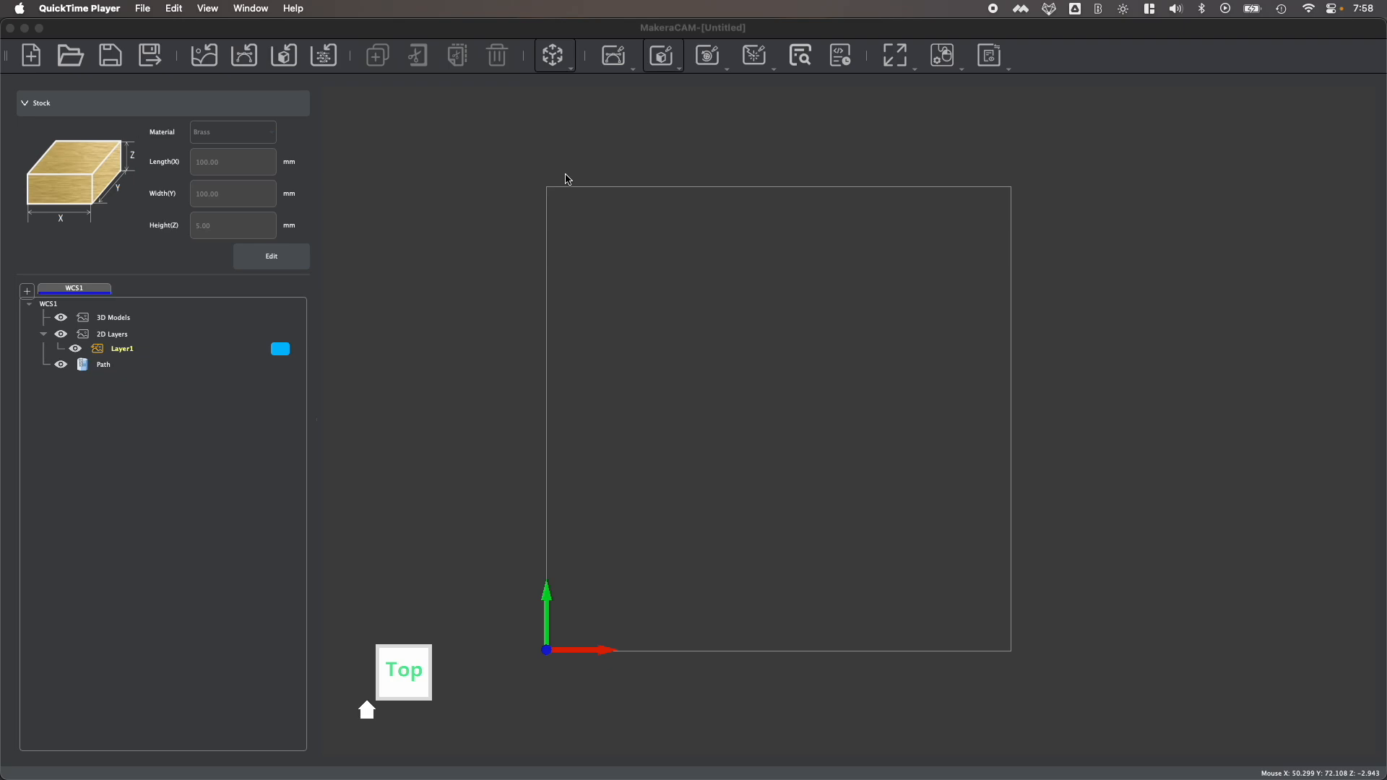
- Show the Create 2D Model and Create 3D Model choices from the toolbar
click(555, 55)
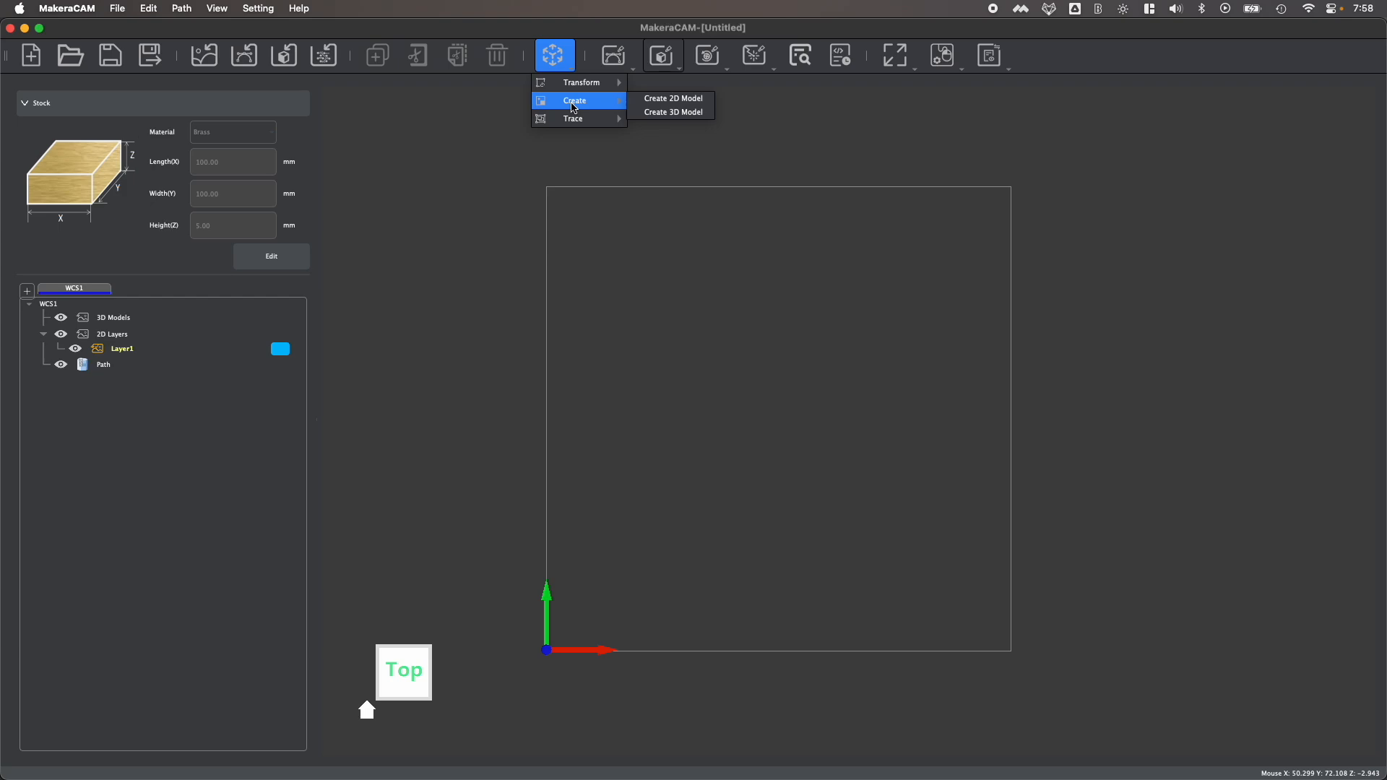
- Create a 50 × 20 rectangle, then add small circles near its ends
click(674, 99)
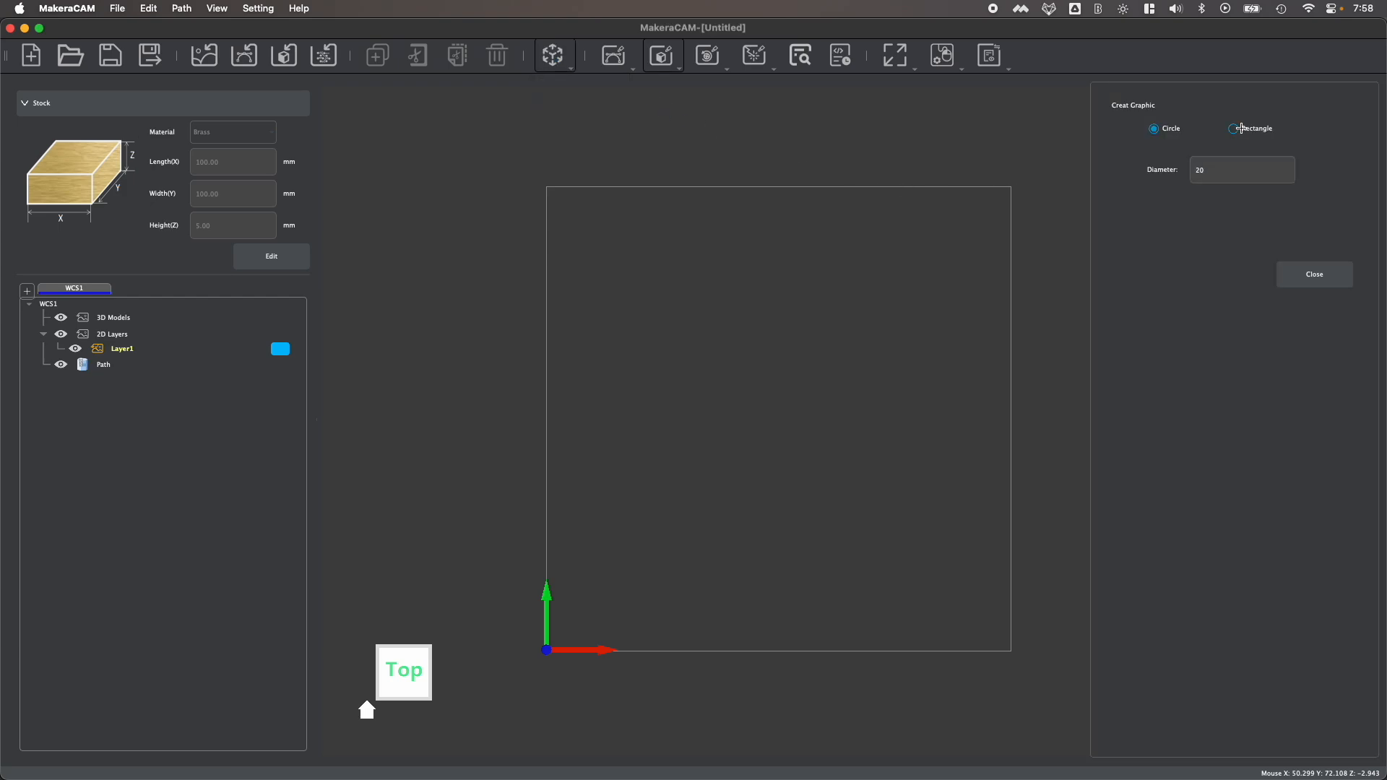
click(1233, 128)
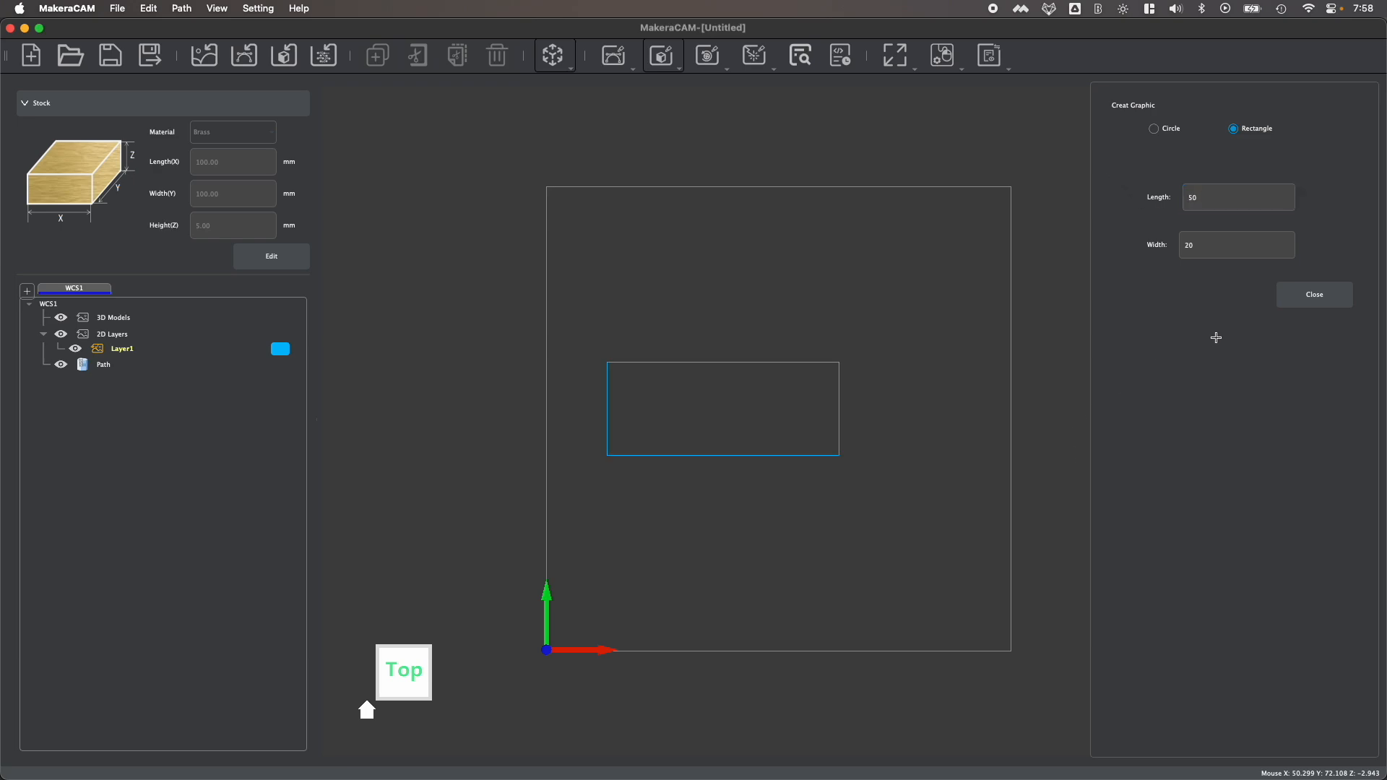
mouse_move(1156, 128)
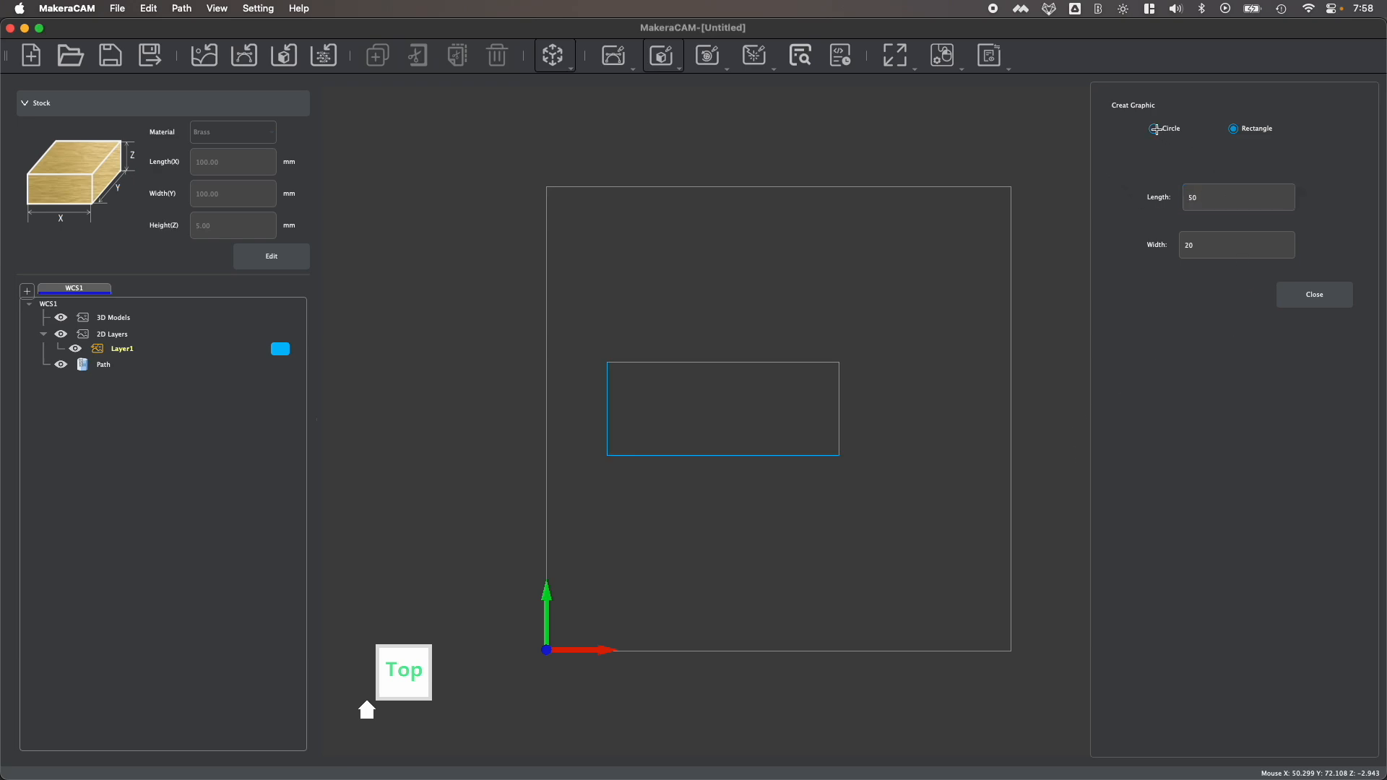
click(1155, 129)
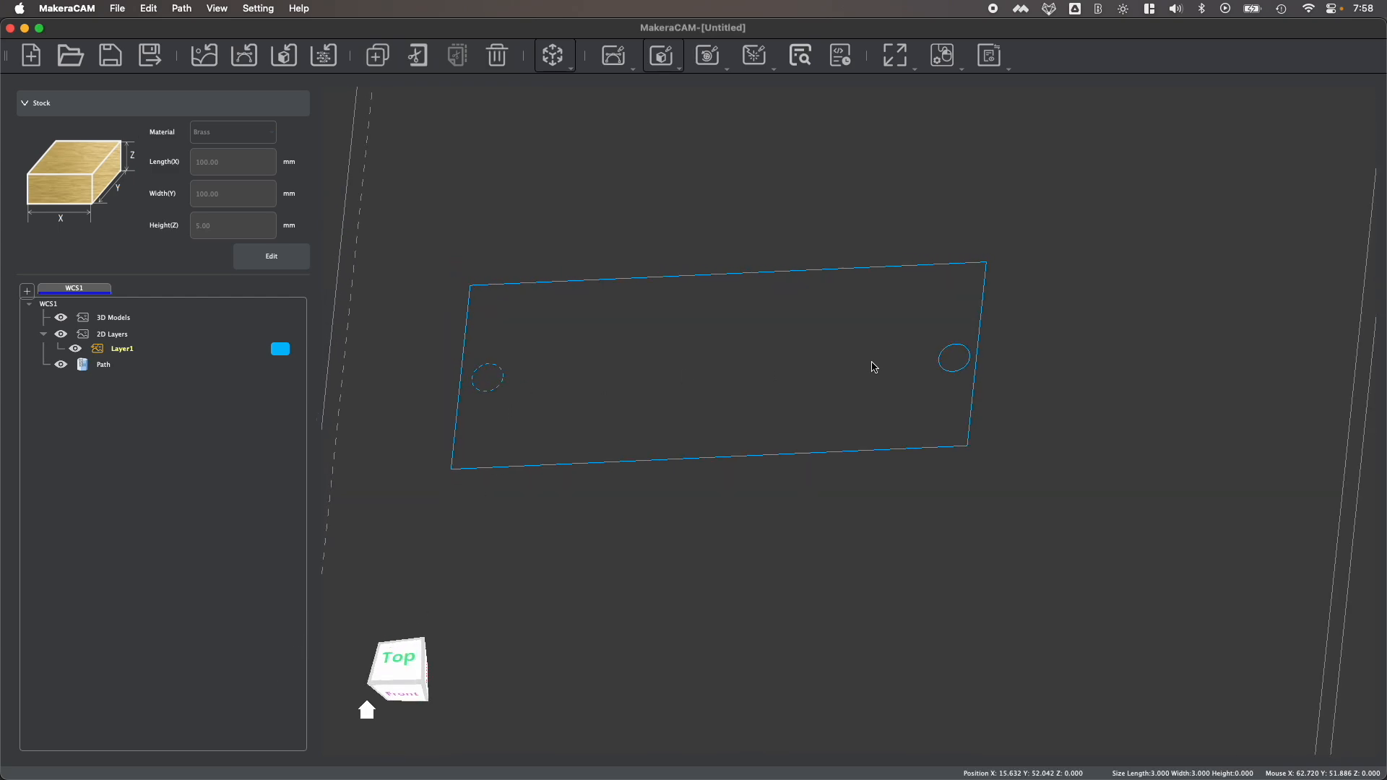
mouse_move(613, 55)
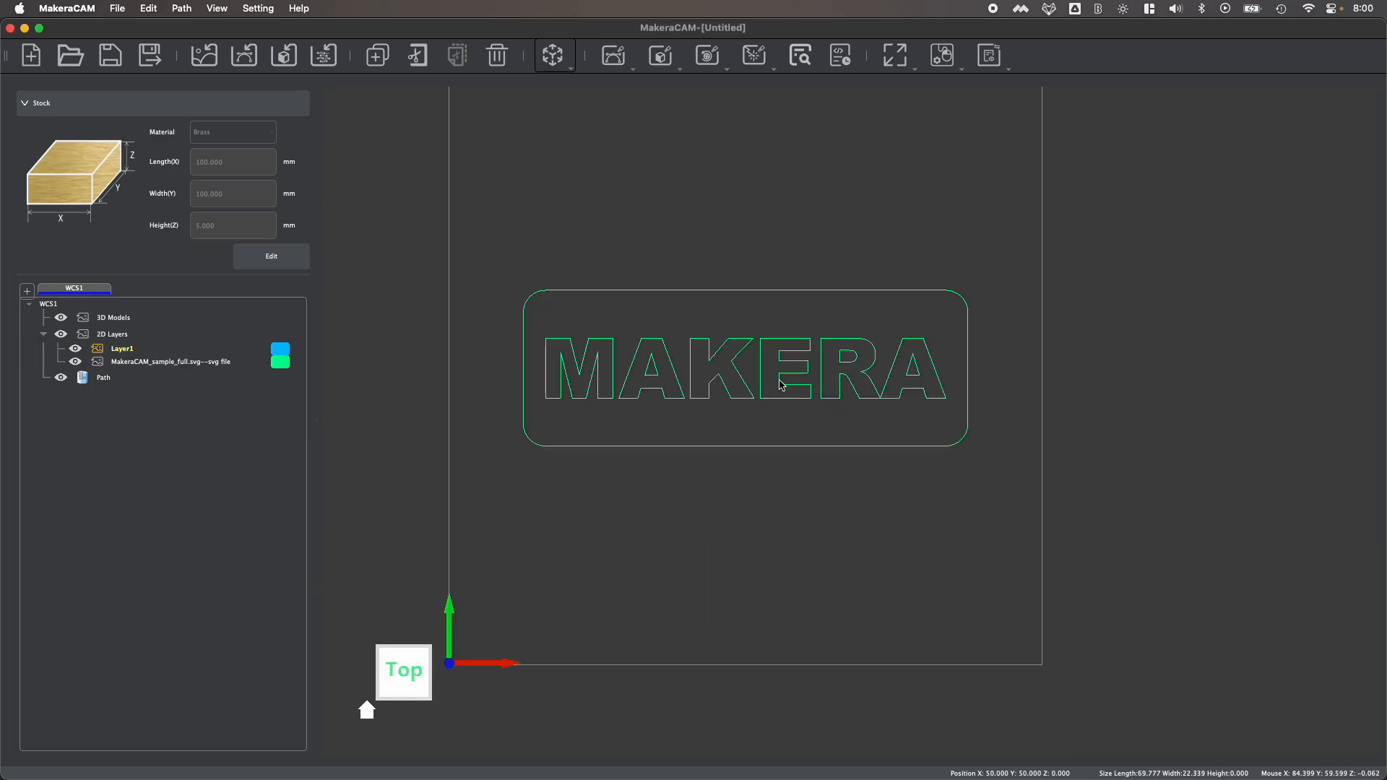
- Place a 3 mm circle at the top-left corner of the MAKERA sign
scroll(up, 3)
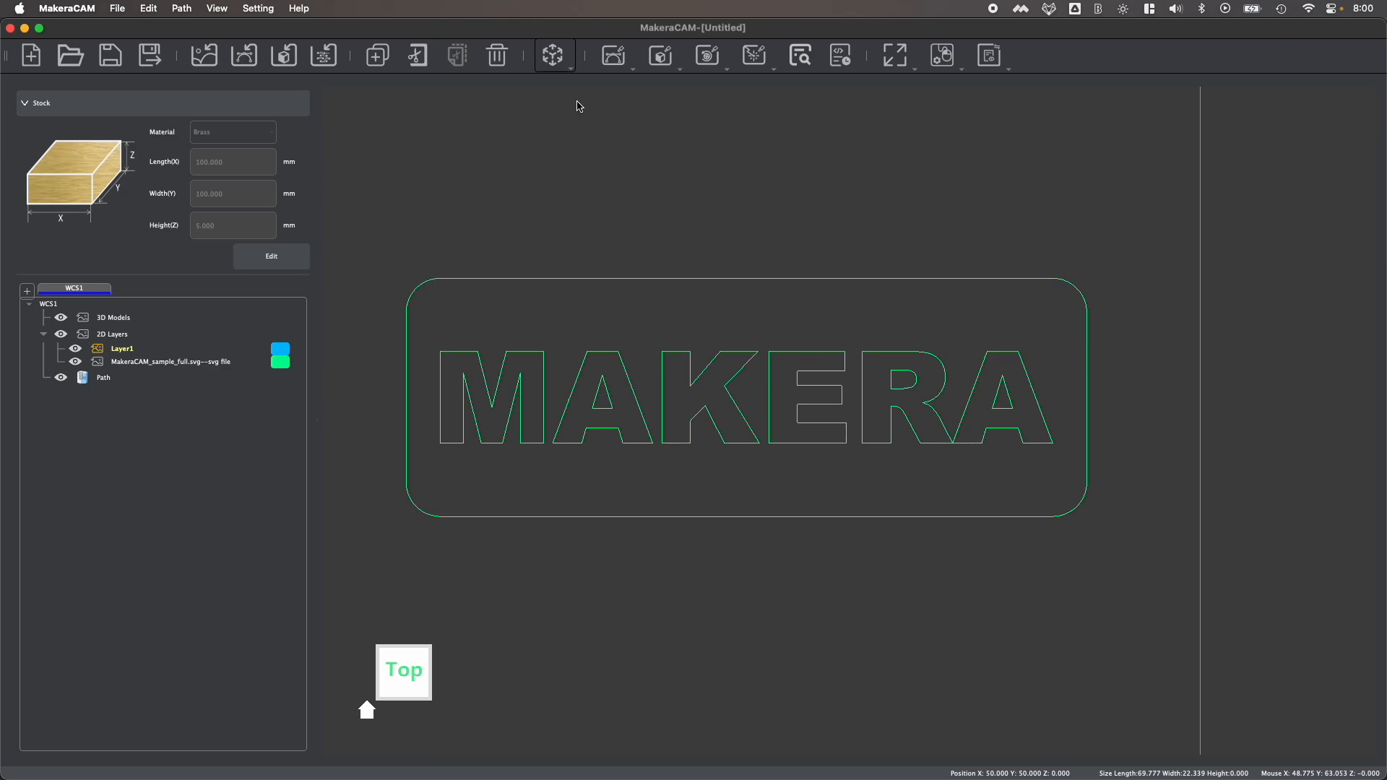
click(555, 55)
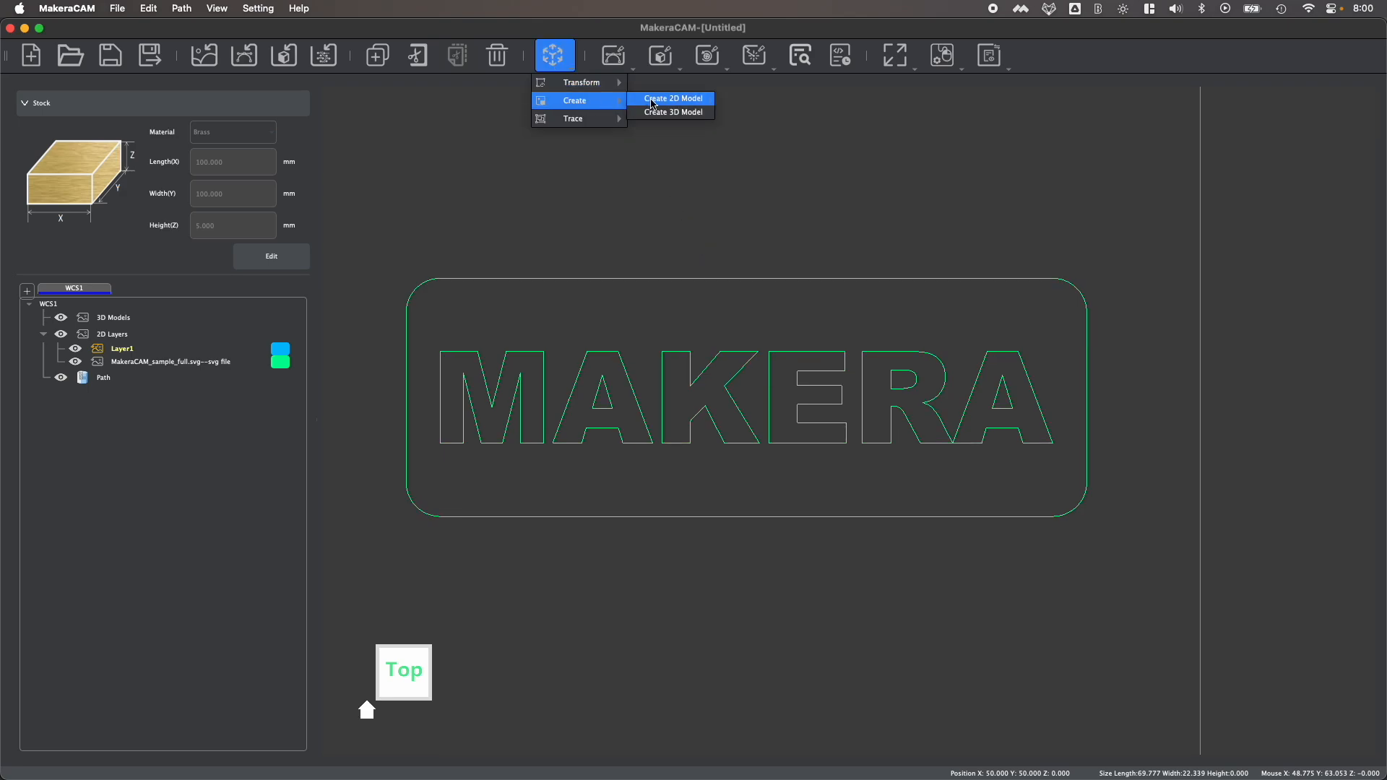
click(672, 98)
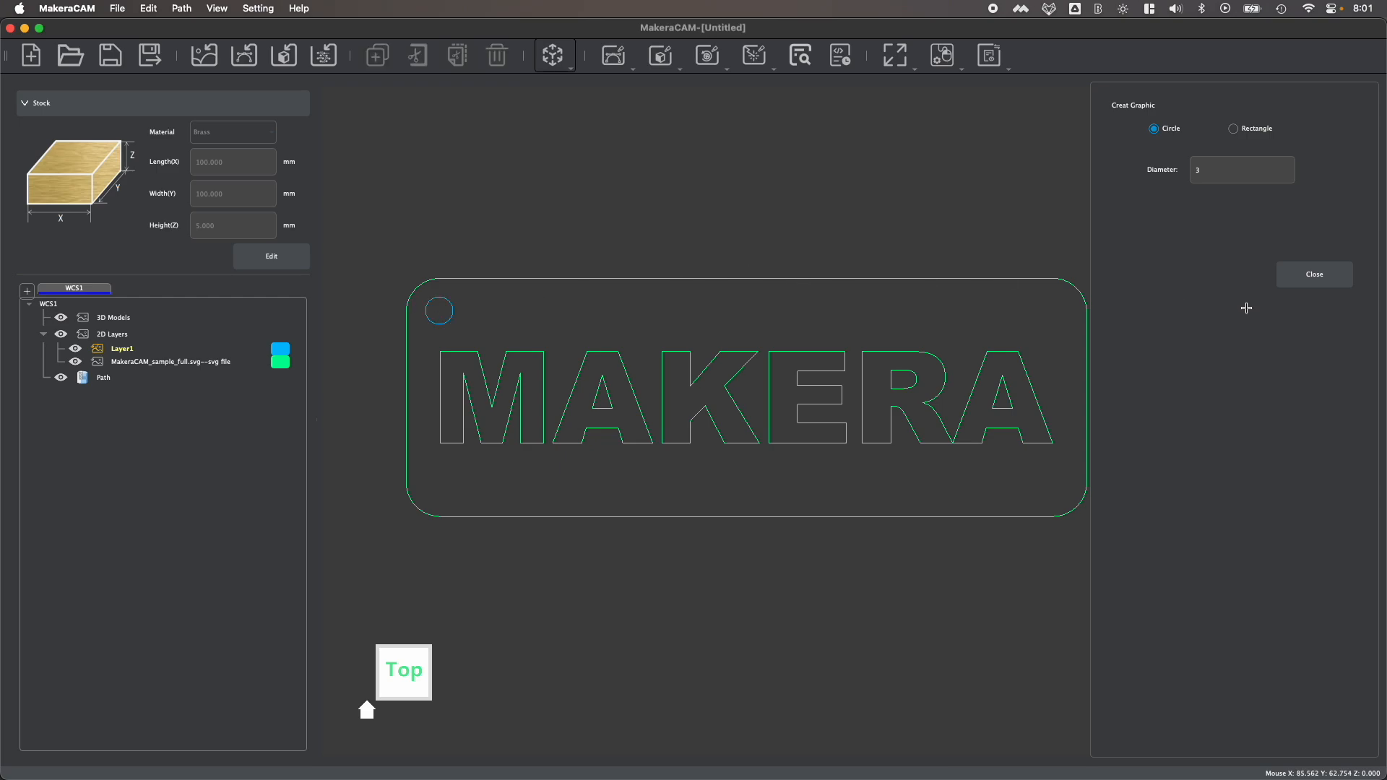
click(553, 55)
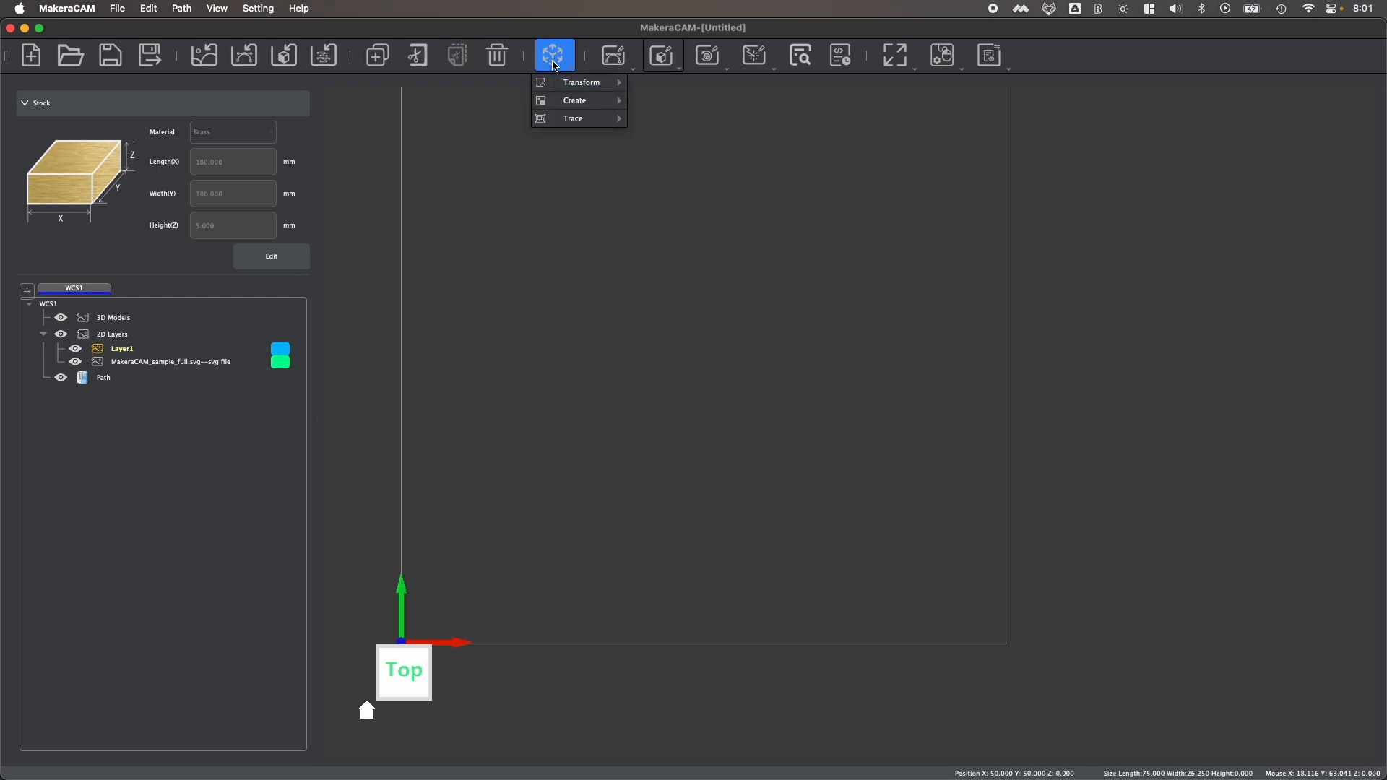
- Create a 20 × 10 × 5 cube as a 3D model on the stock
click(574, 100)
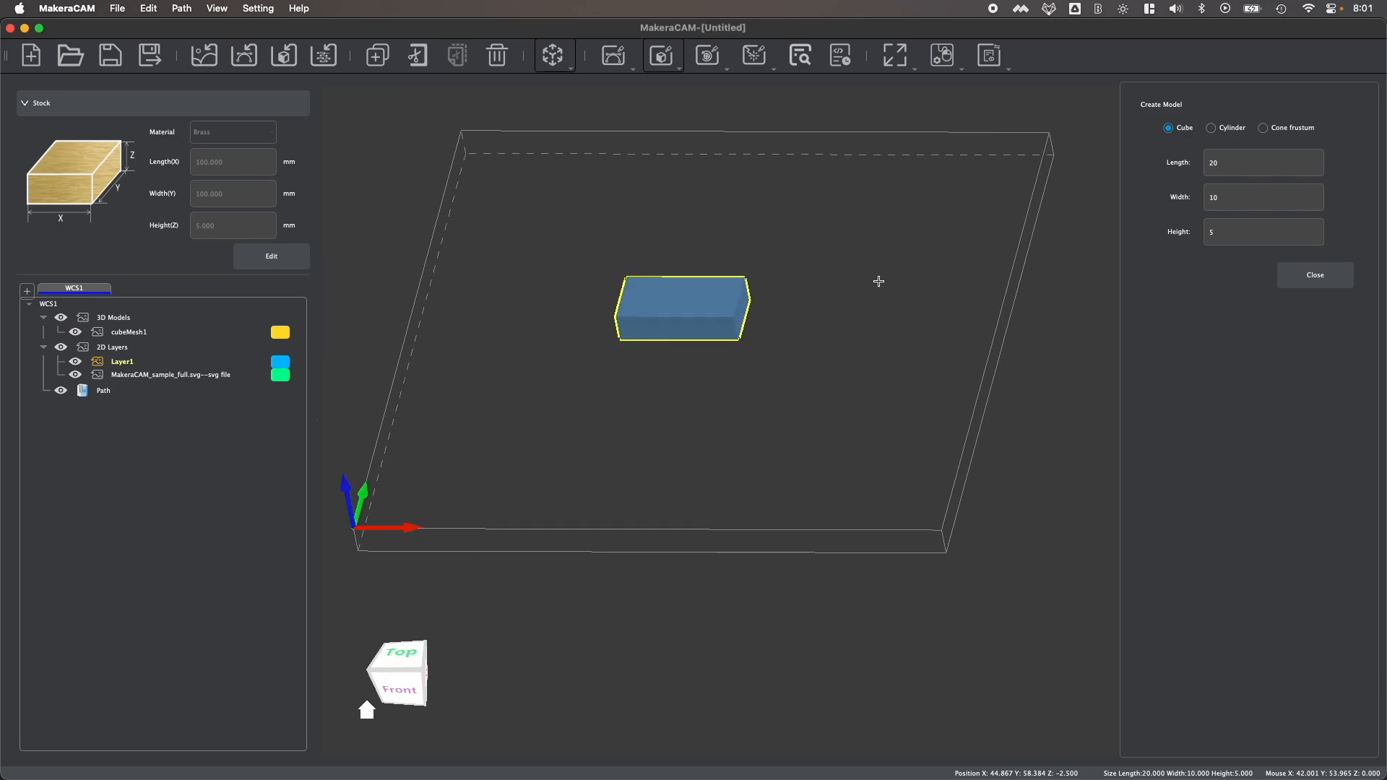
click(1211, 127)
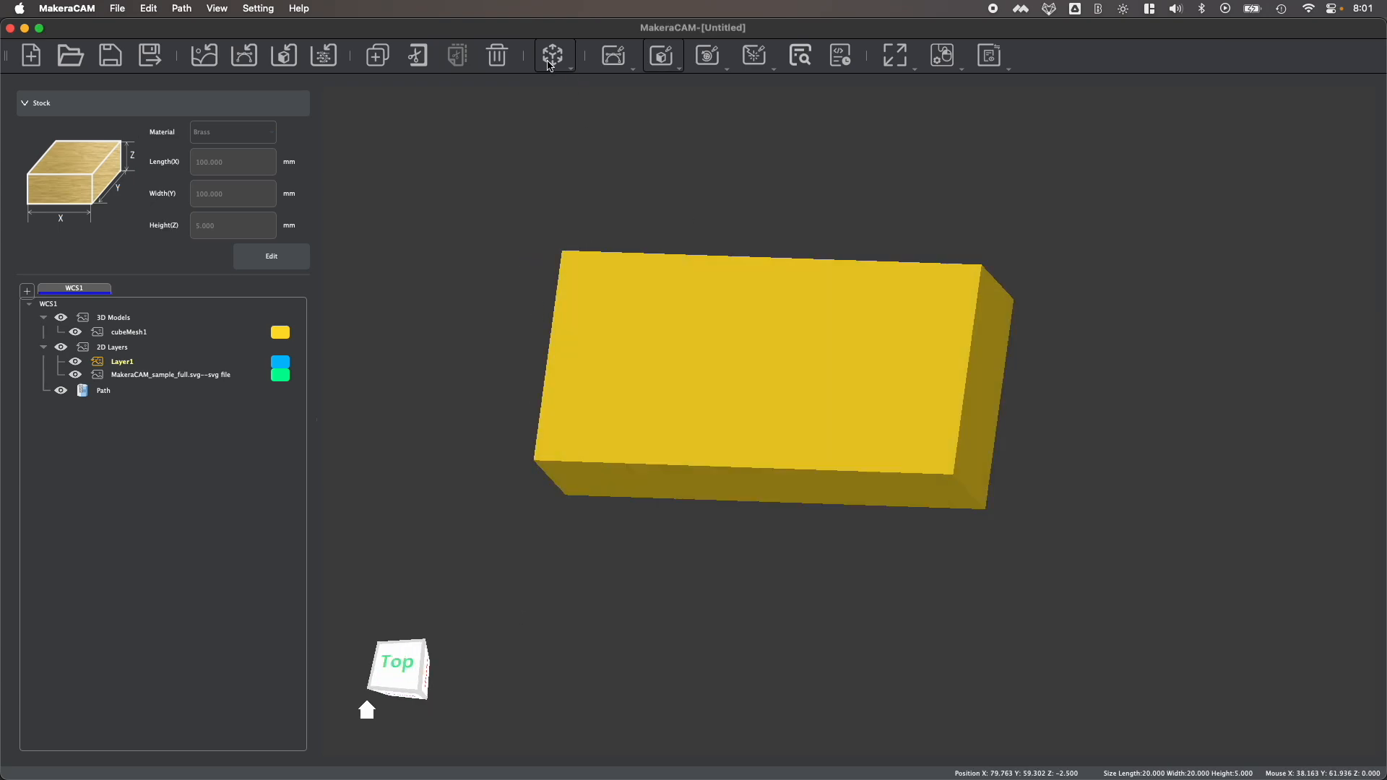
click(554, 55)
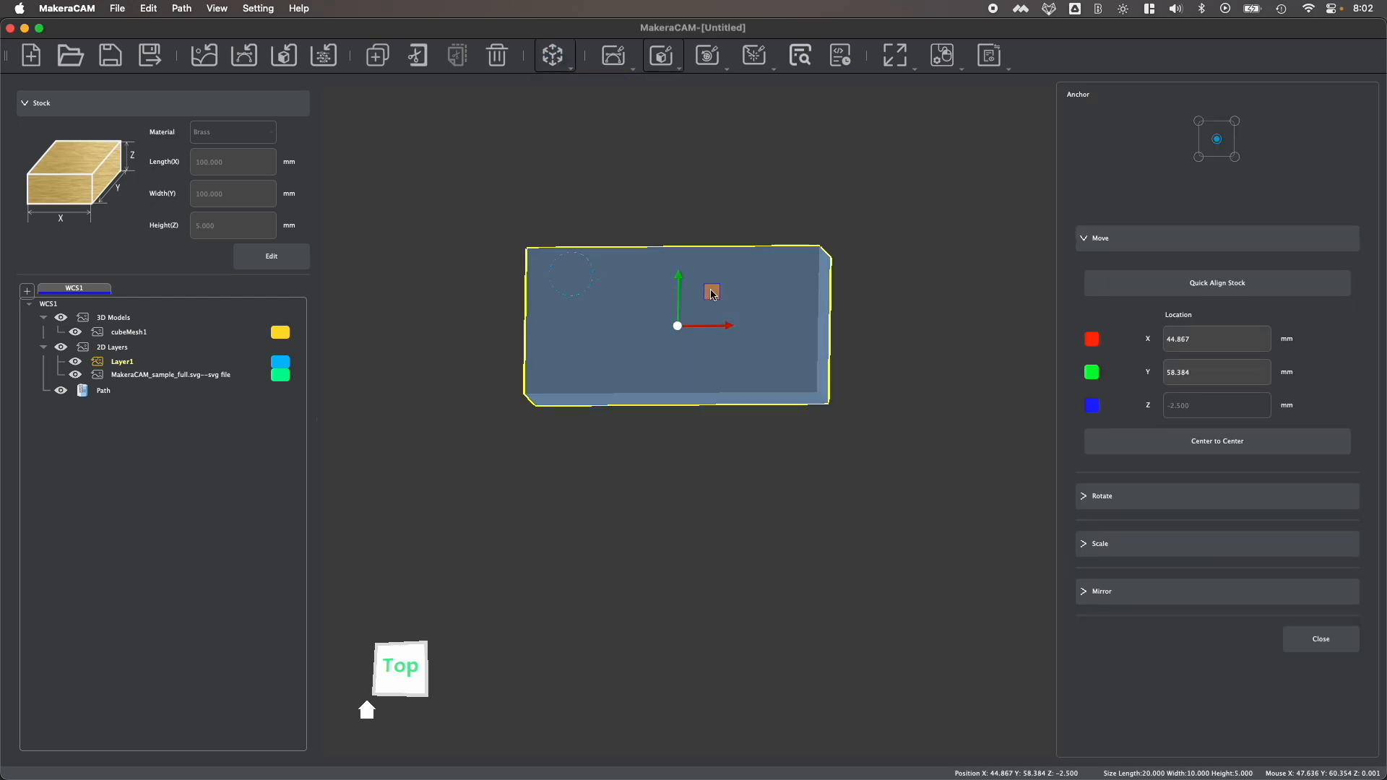
- Scale the small circle to 1.5 mm Length(X) with Link XYZ on and apply
click(128, 333)
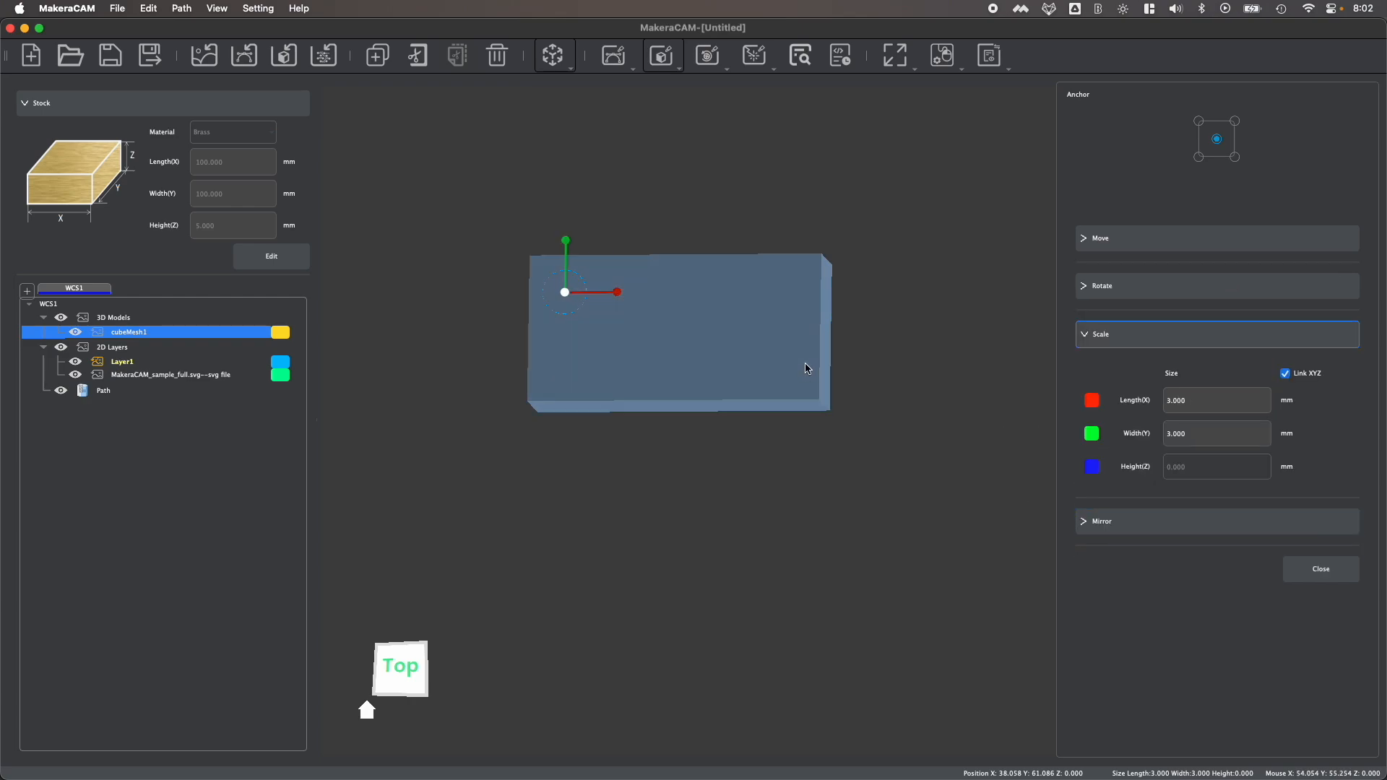
click(1217, 400)
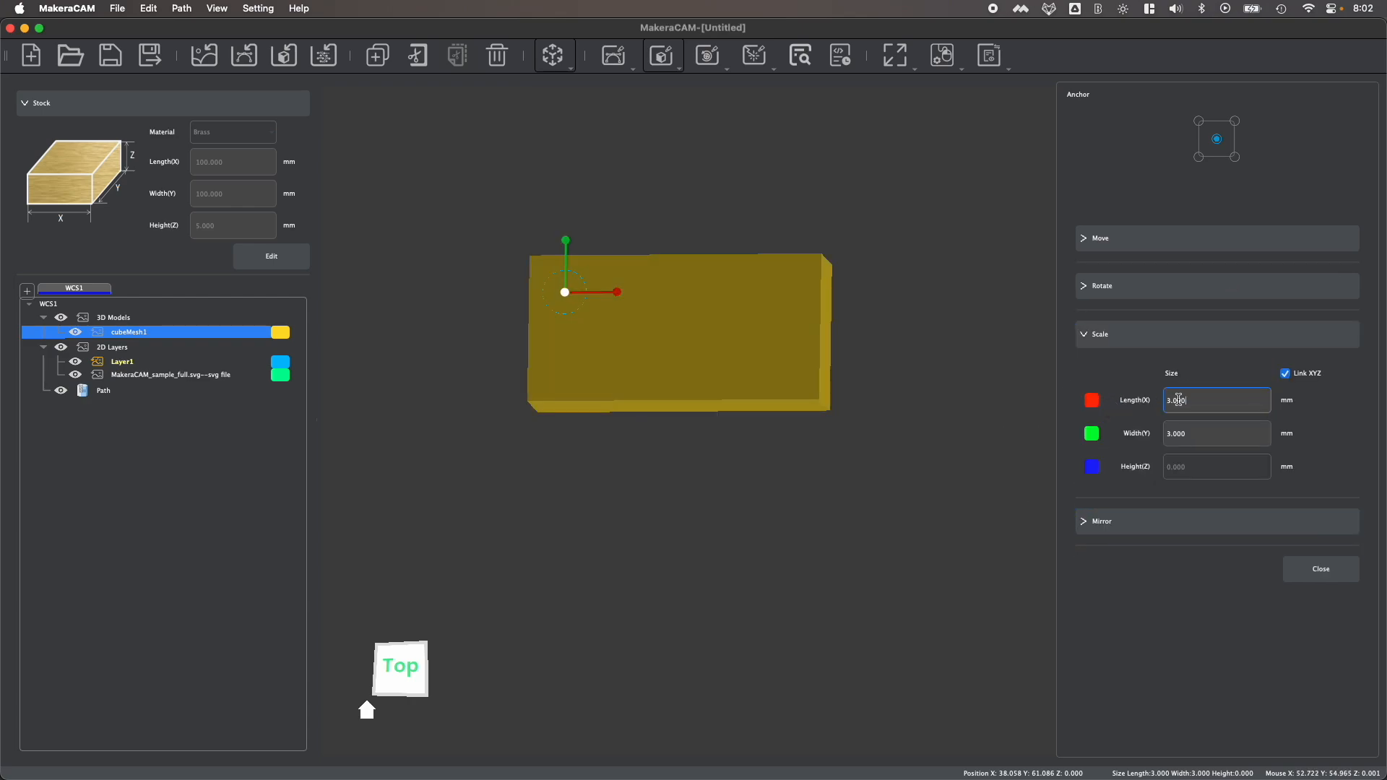
click(1217, 432)
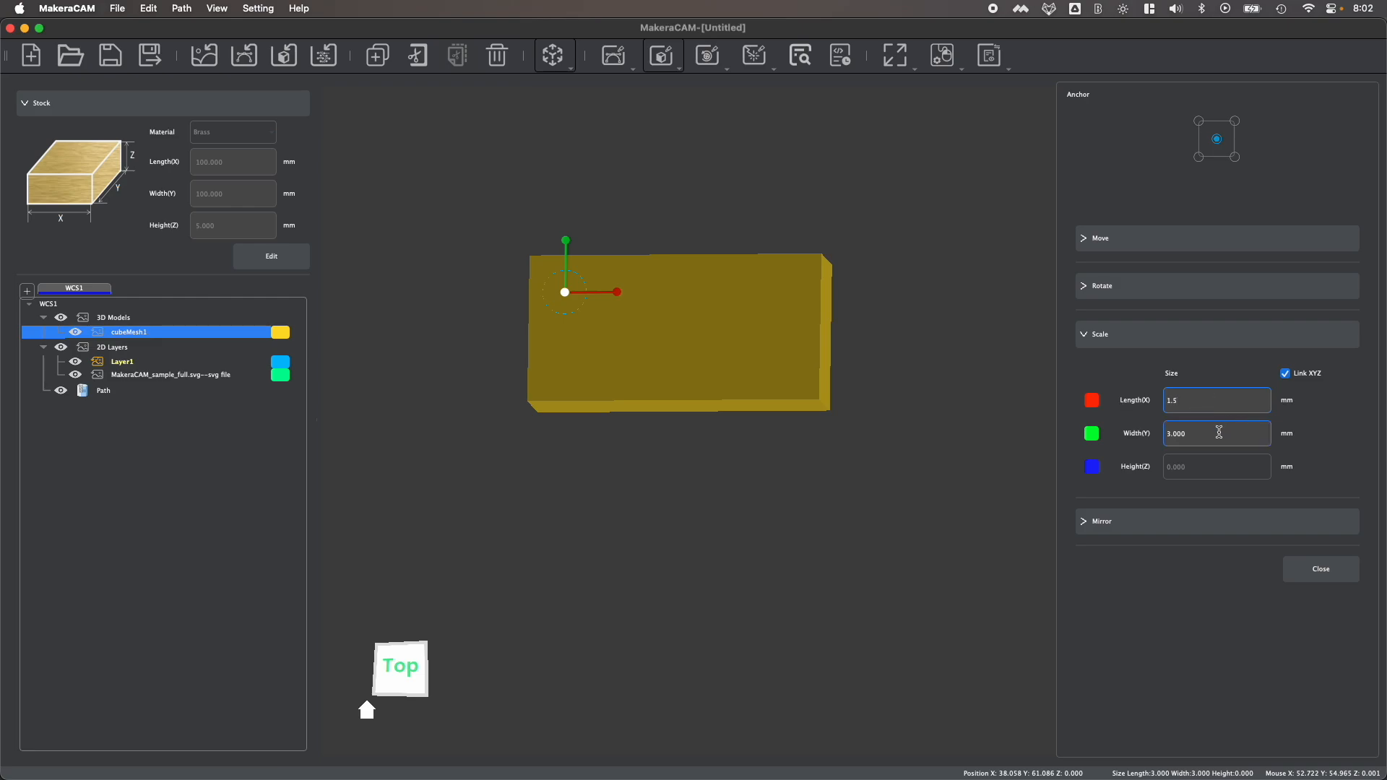
click(1319, 570)
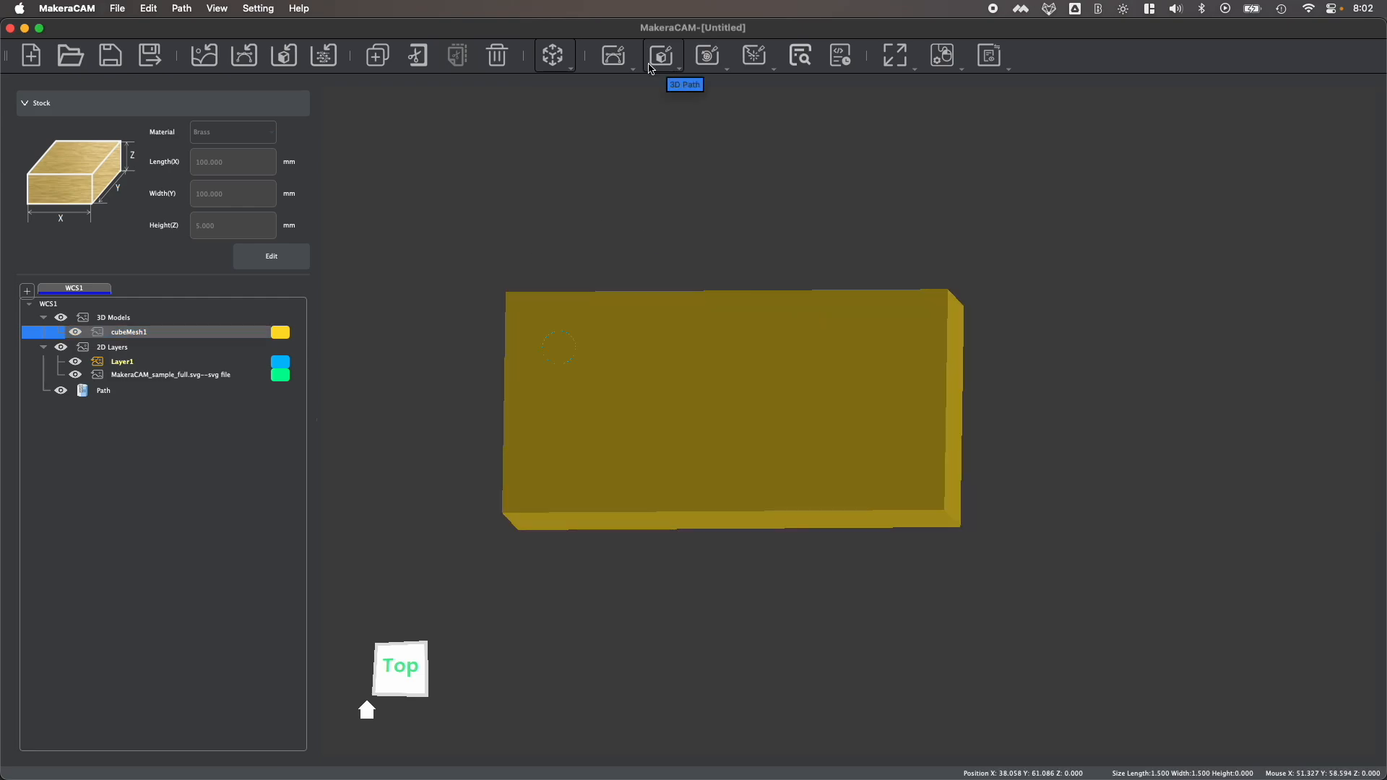
click(615, 56)
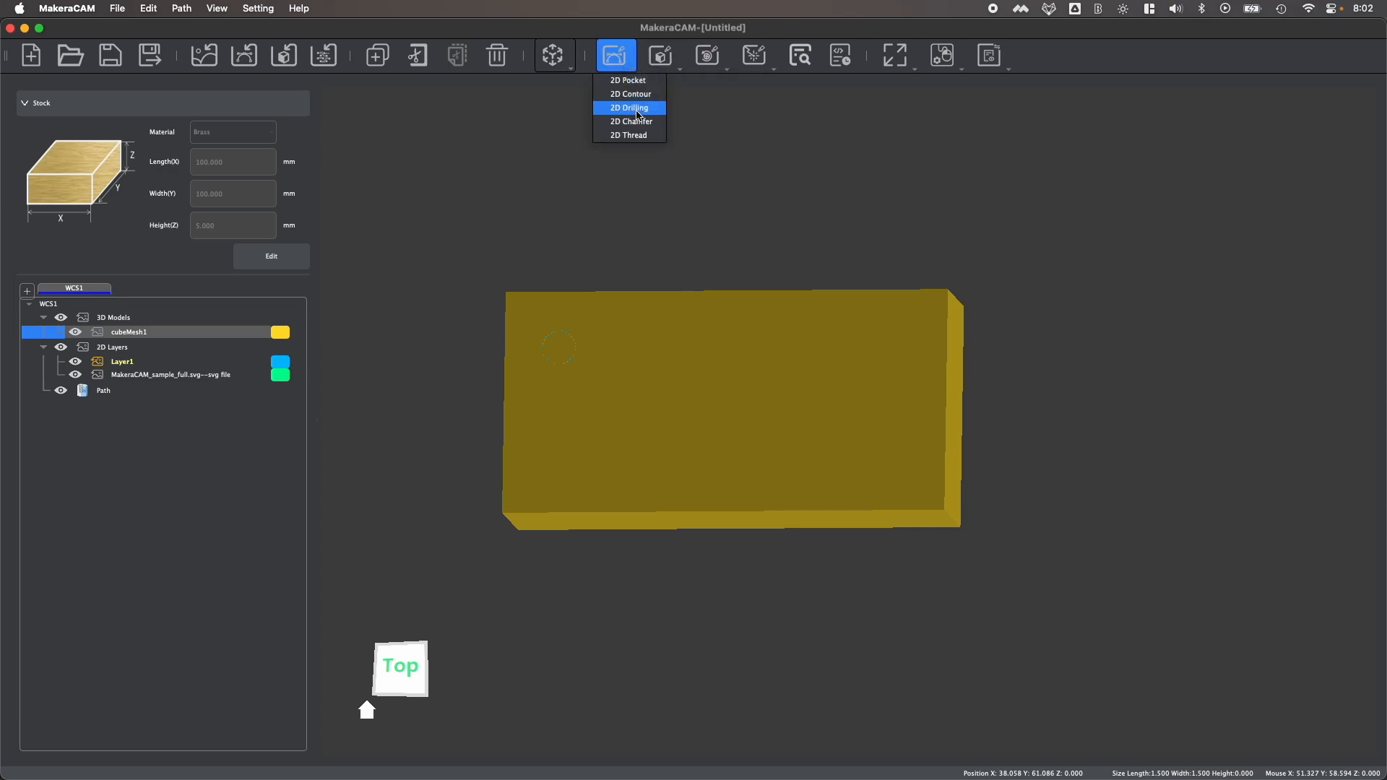
- Add a 2D Drilling toolpath on the circle and a calculated 3D Contour on the cube
click(630, 107)
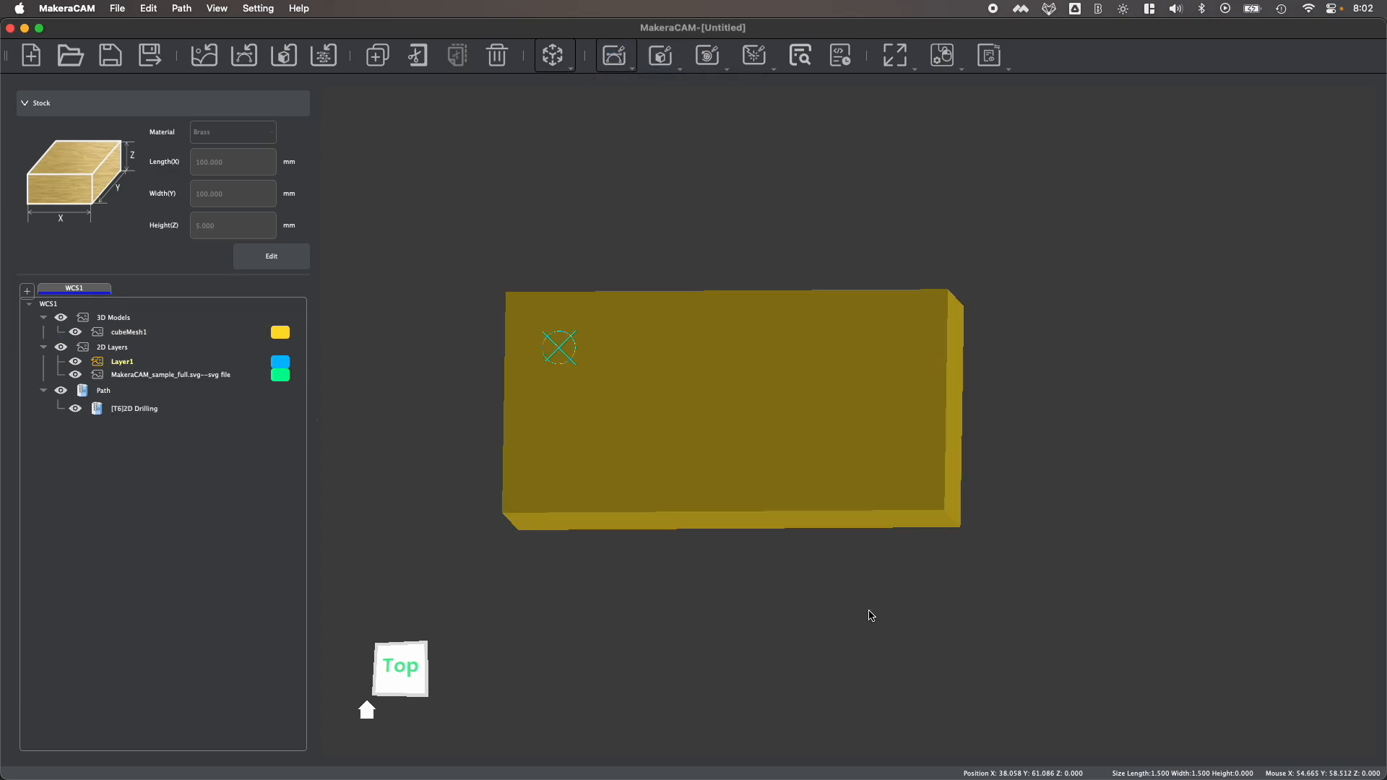
click(659, 55)
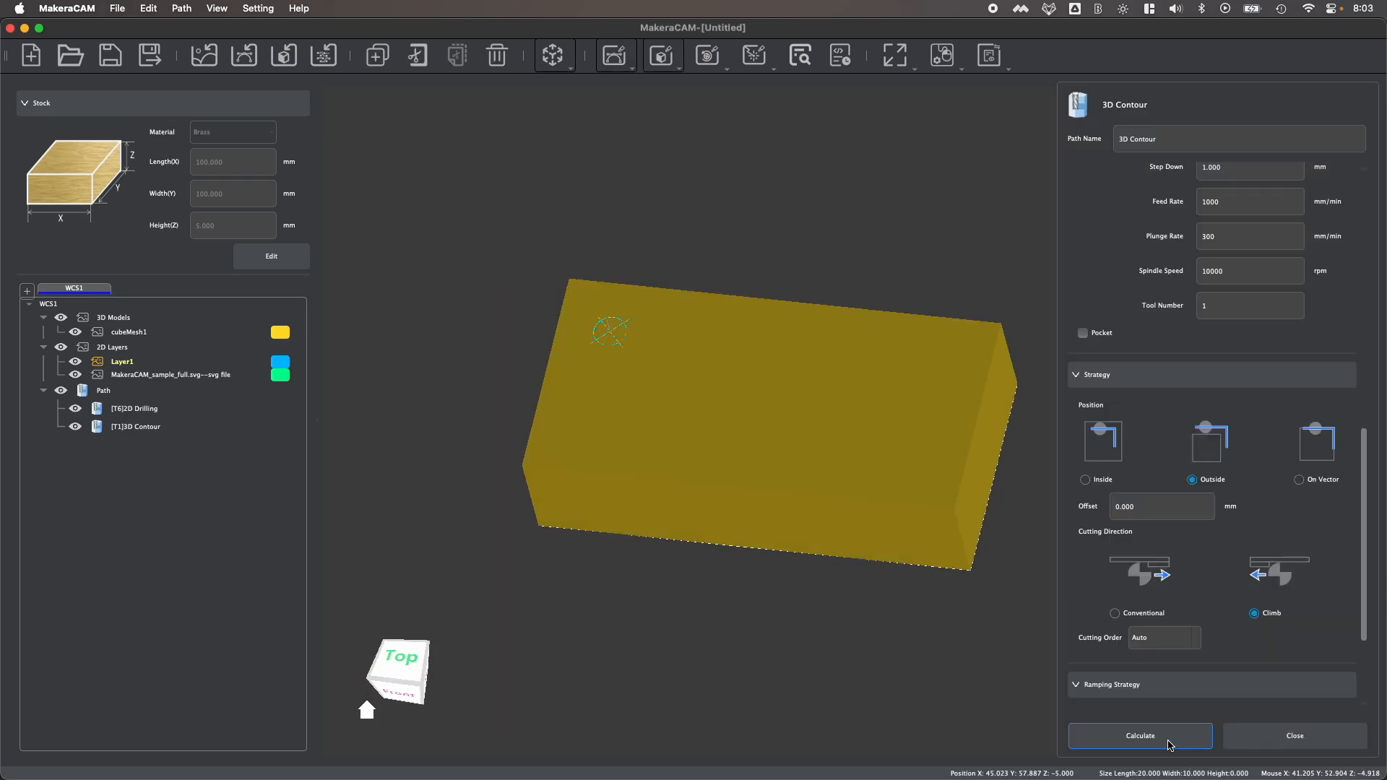
click(1141, 736)
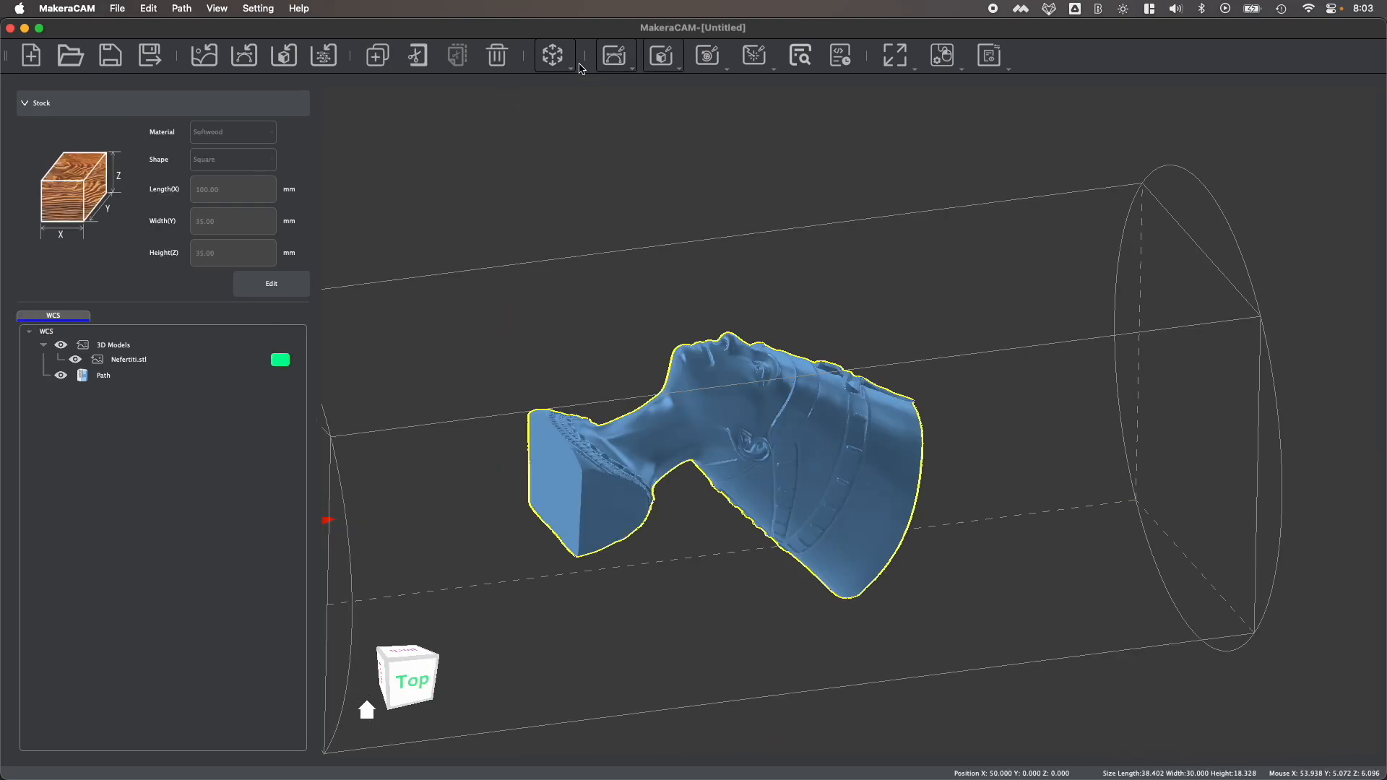
- Create a cylinder 3D model with diameter 5 and height 10
click(553, 54)
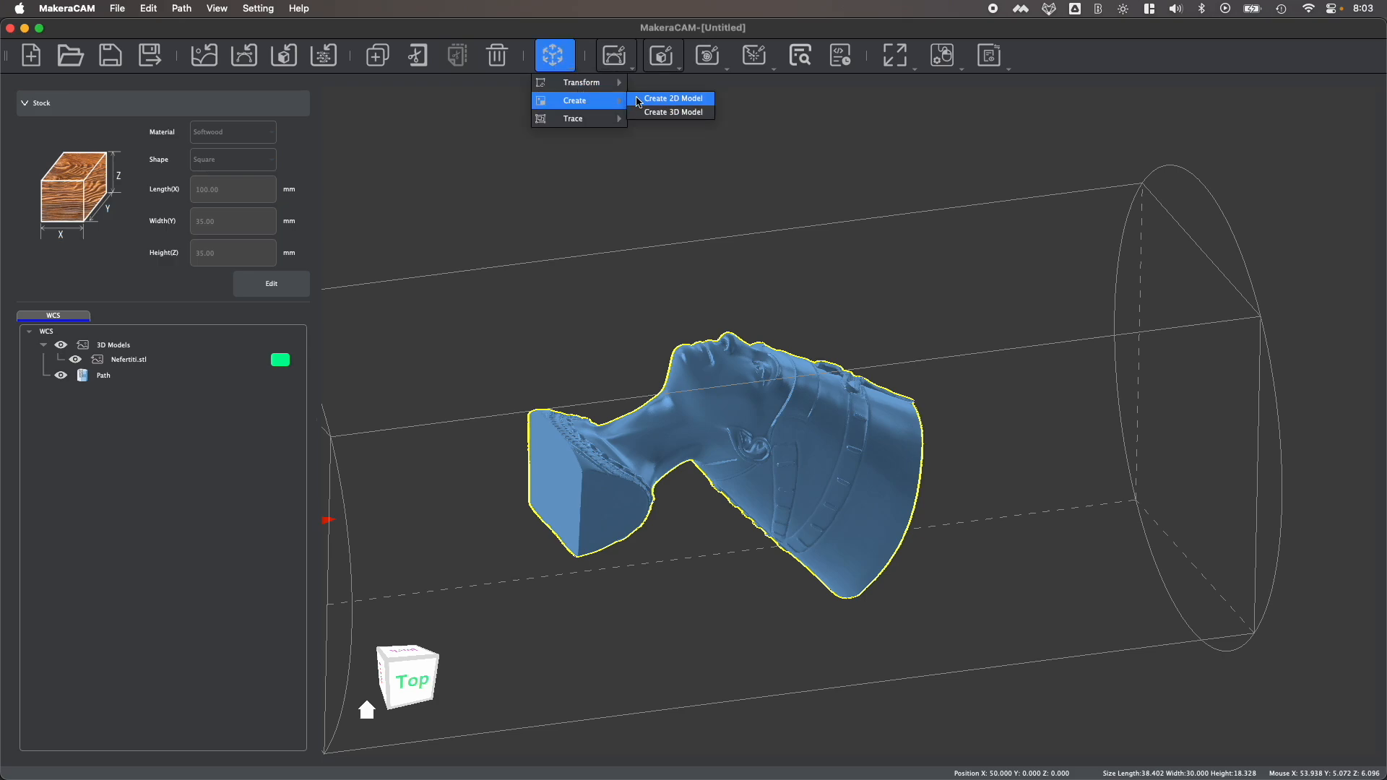
click(672, 111)
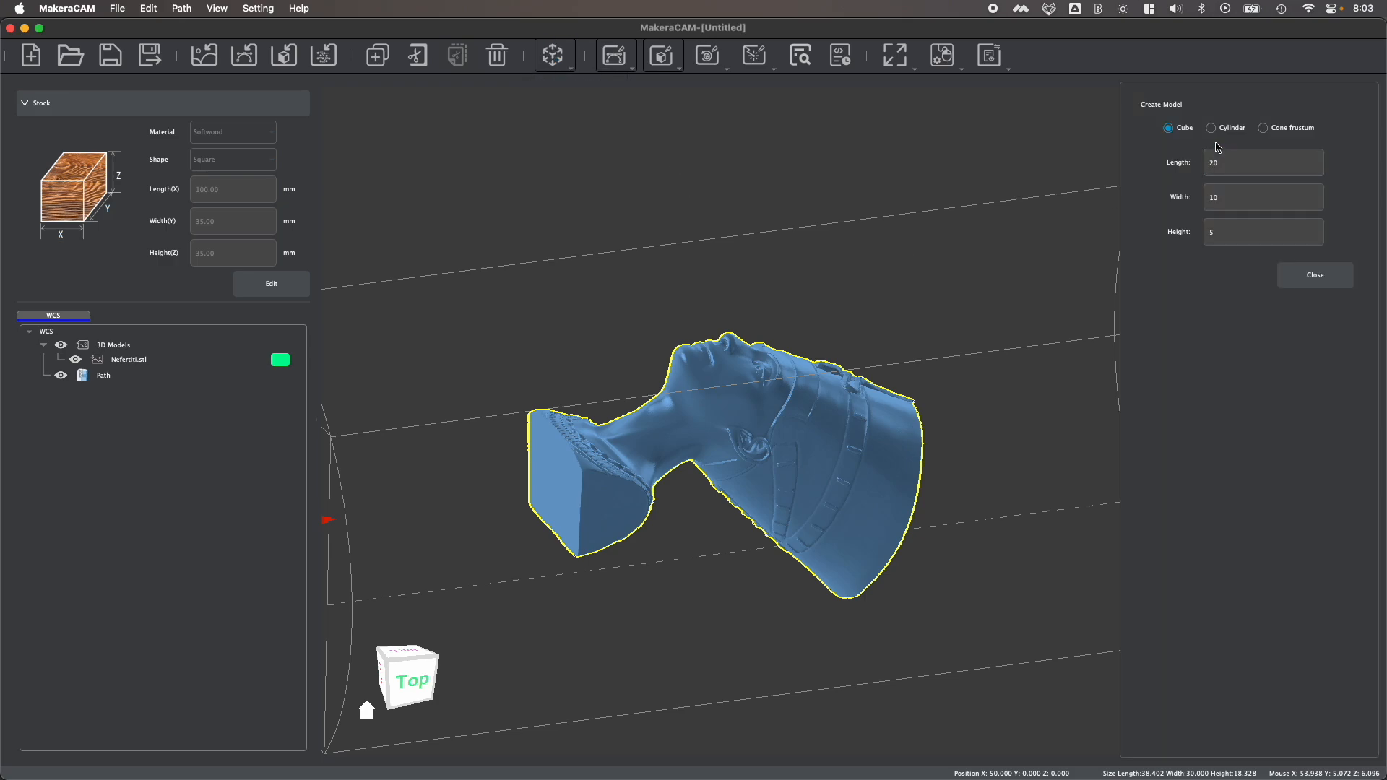
click(1211, 127)
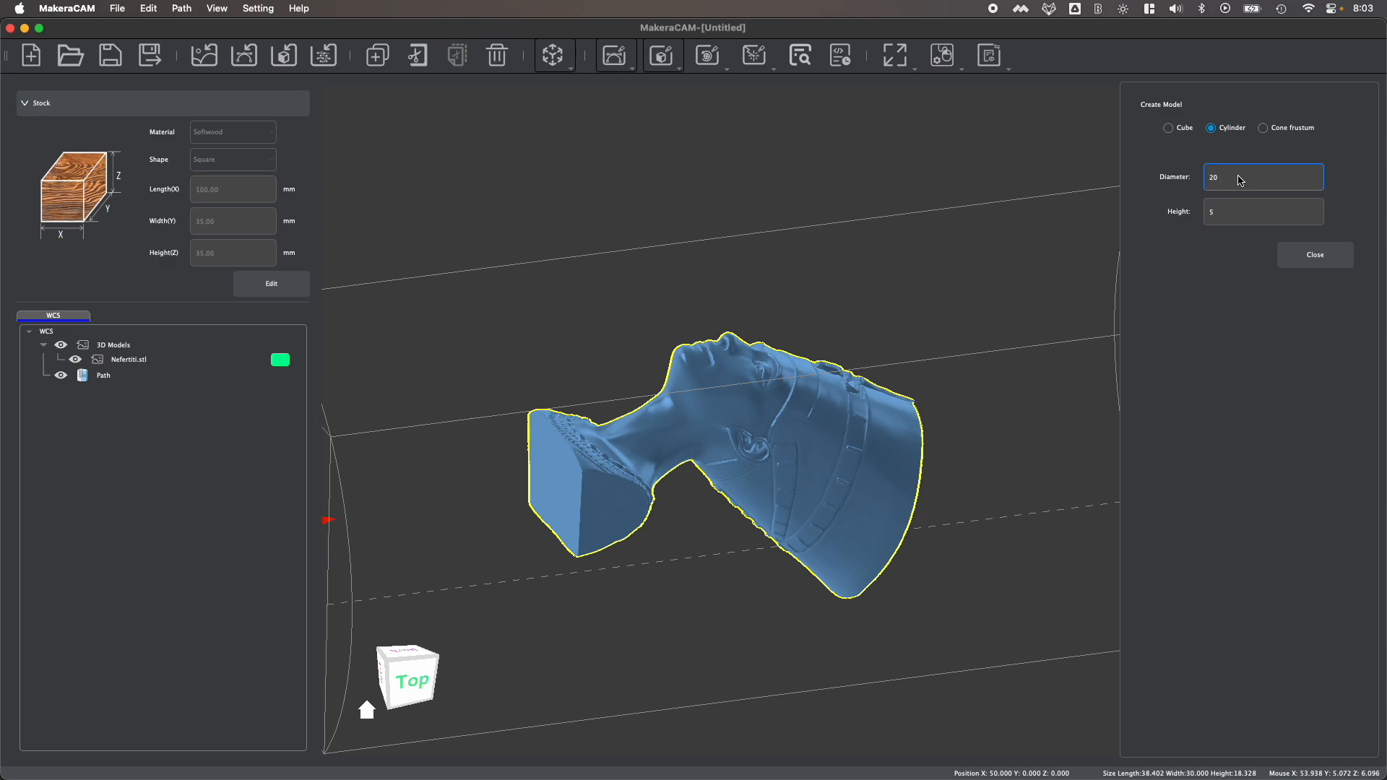
text(5)
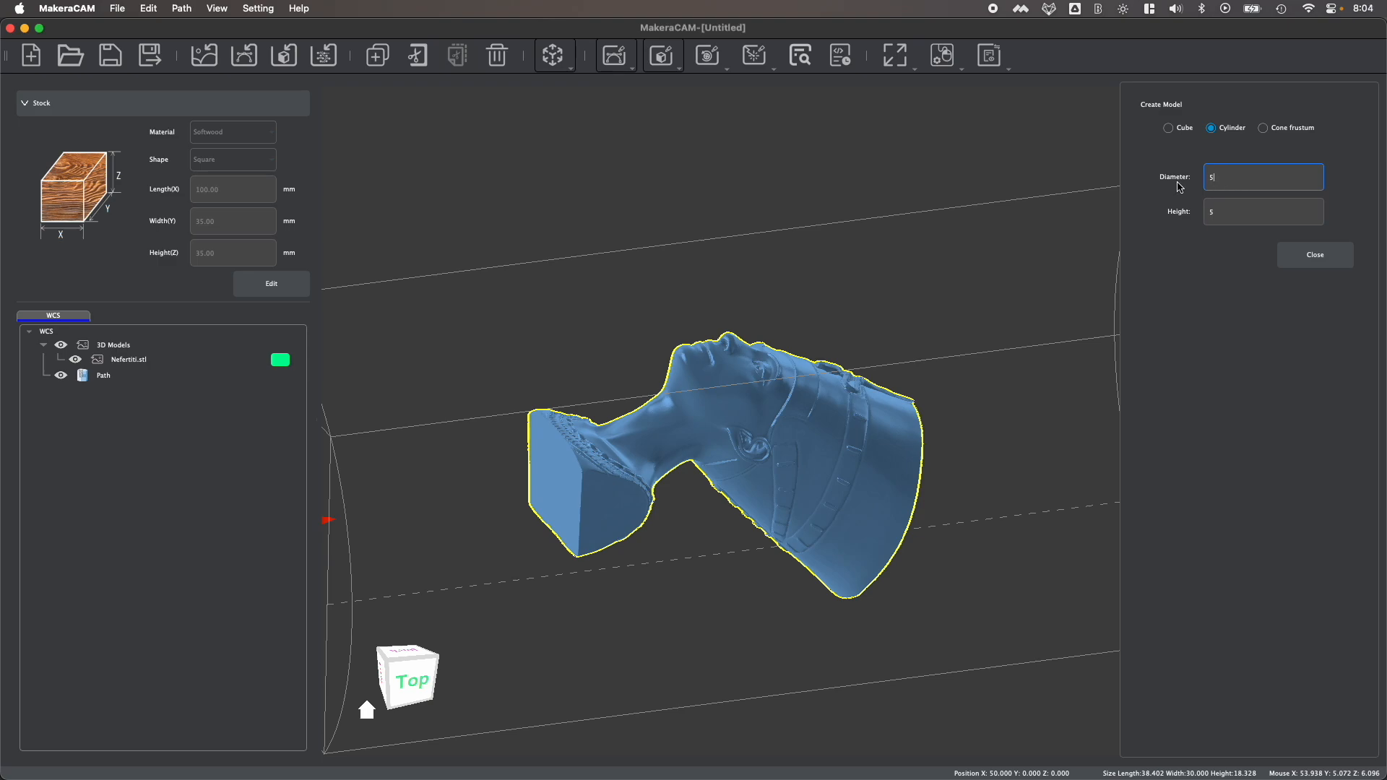
text(10)
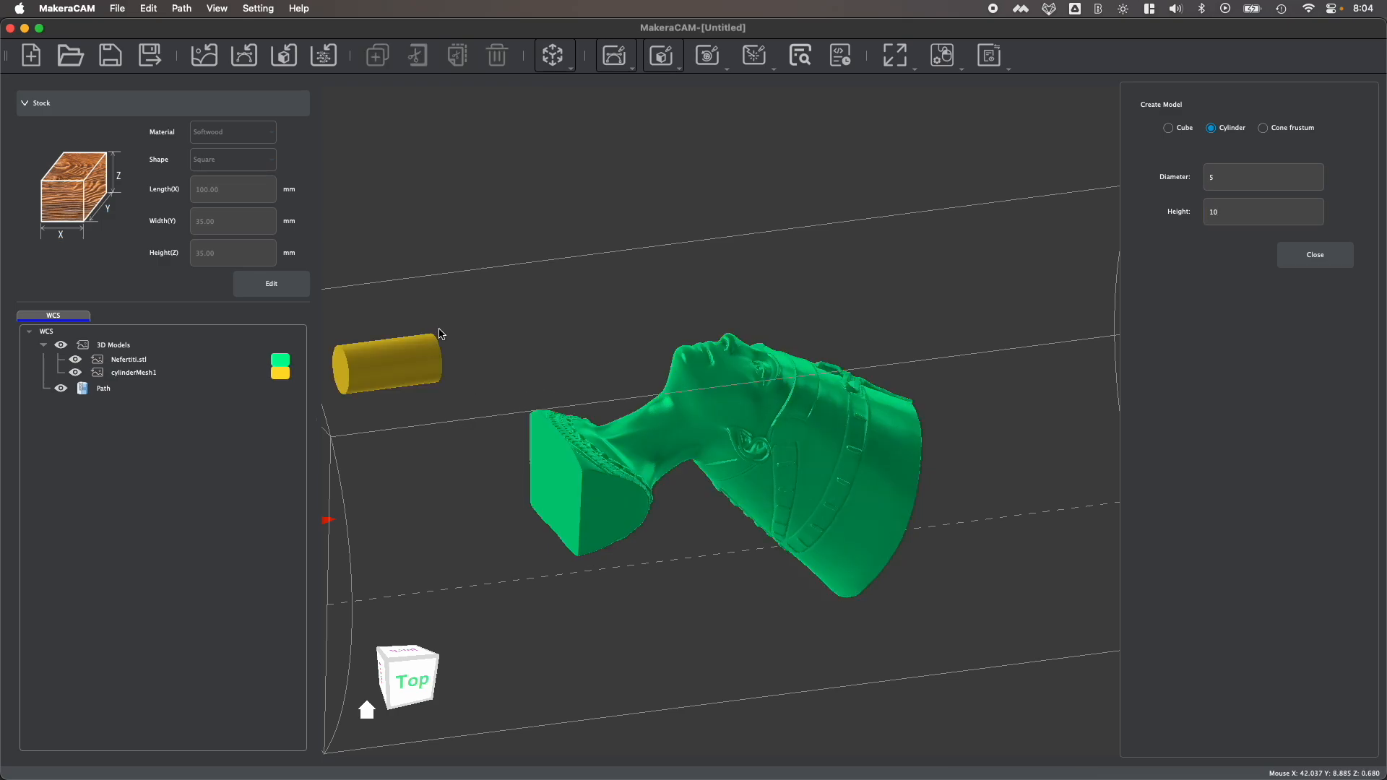
- Move the cylinder so it sits against the base of the Nefertiti bust
click(555, 55)
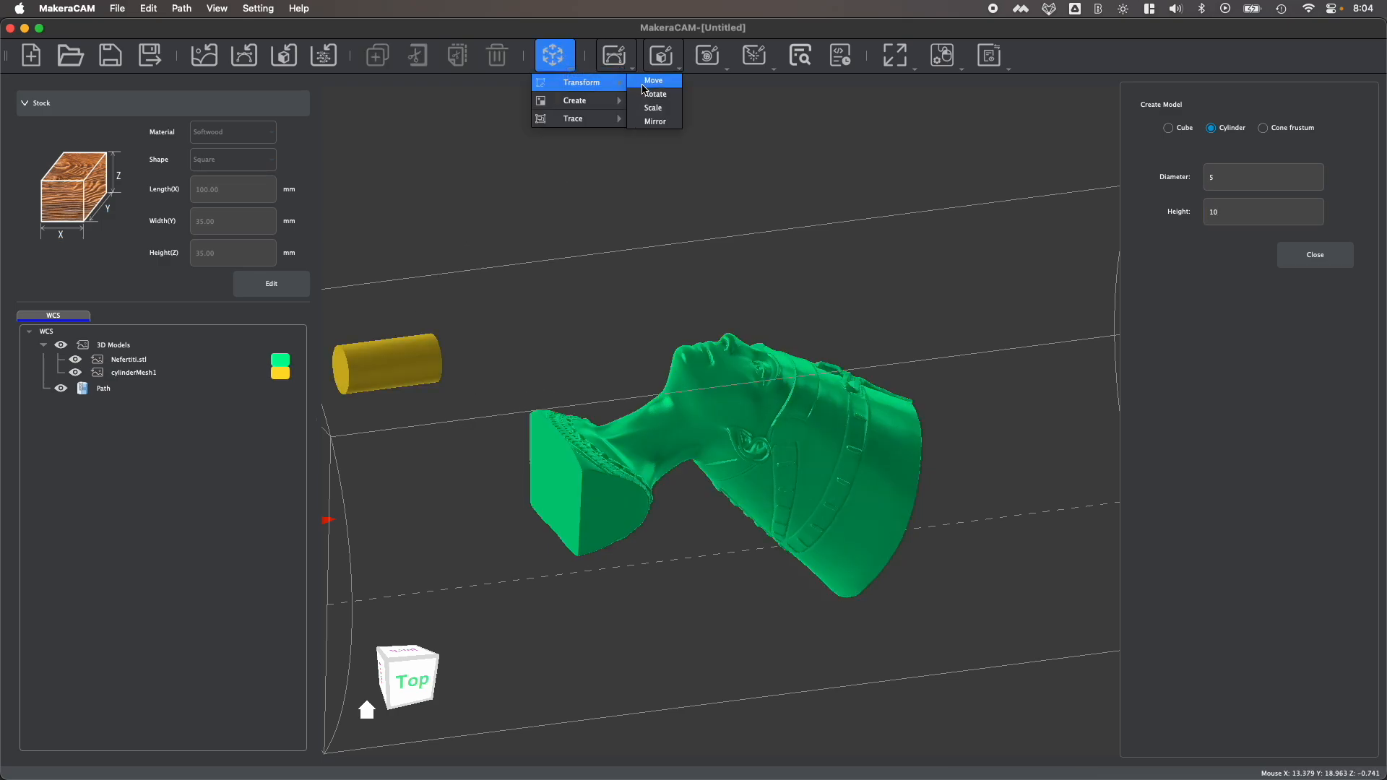
click(653, 81)
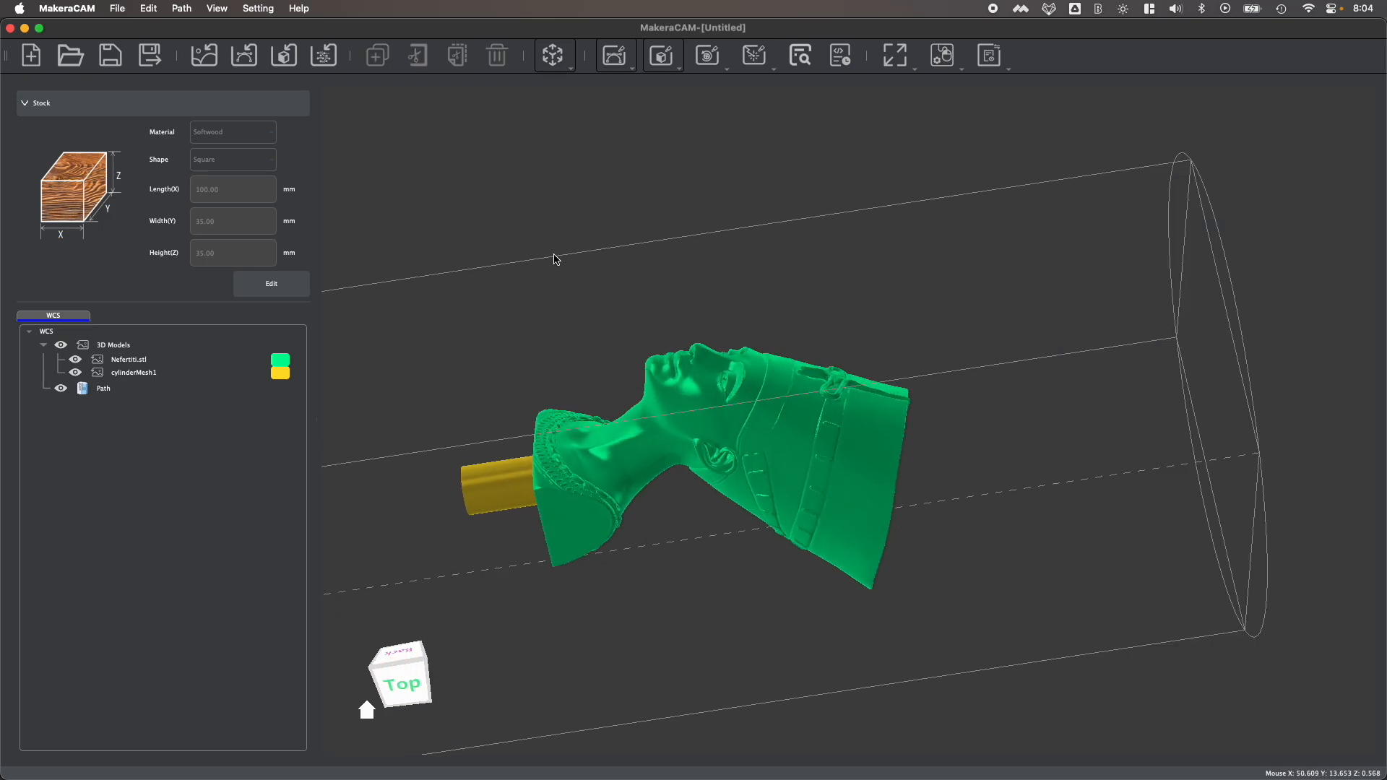
mouse_move(558, 270)
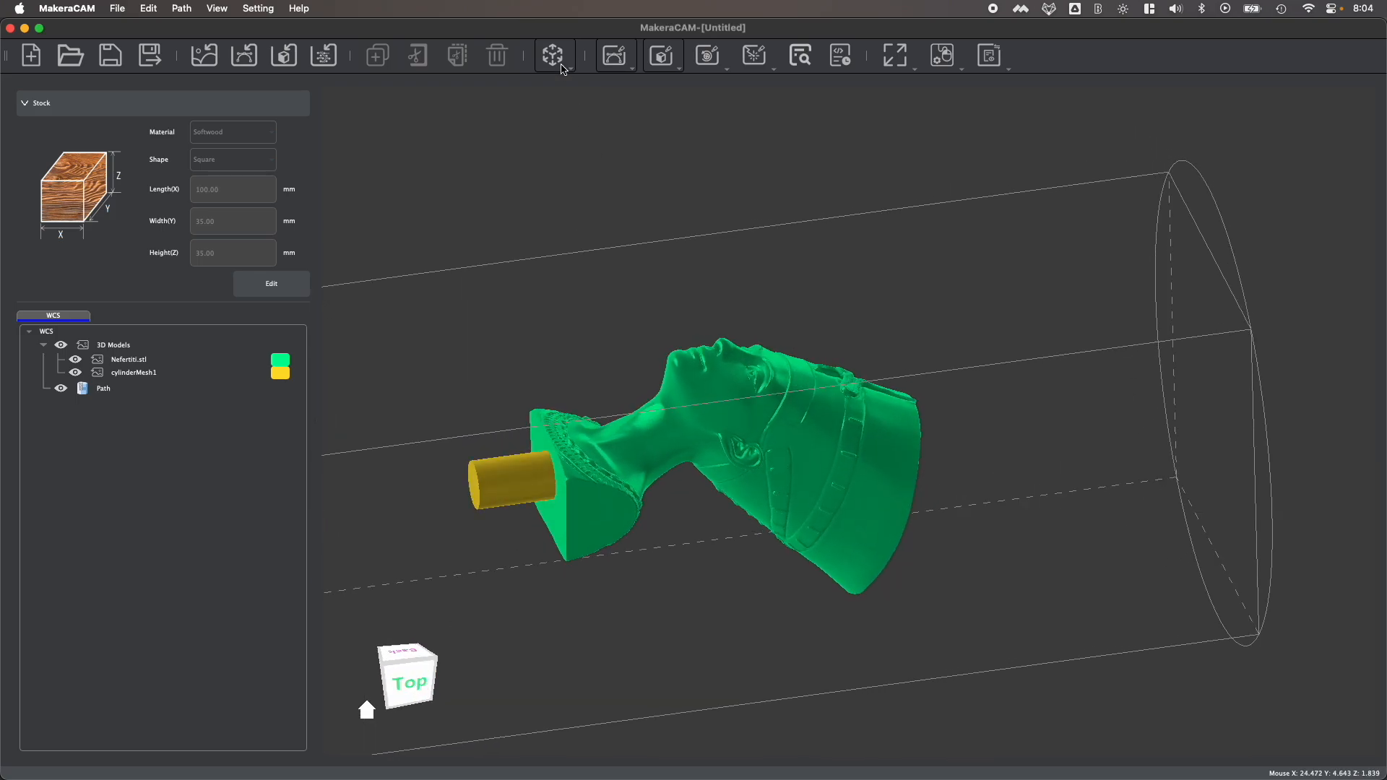
click(553, 55)
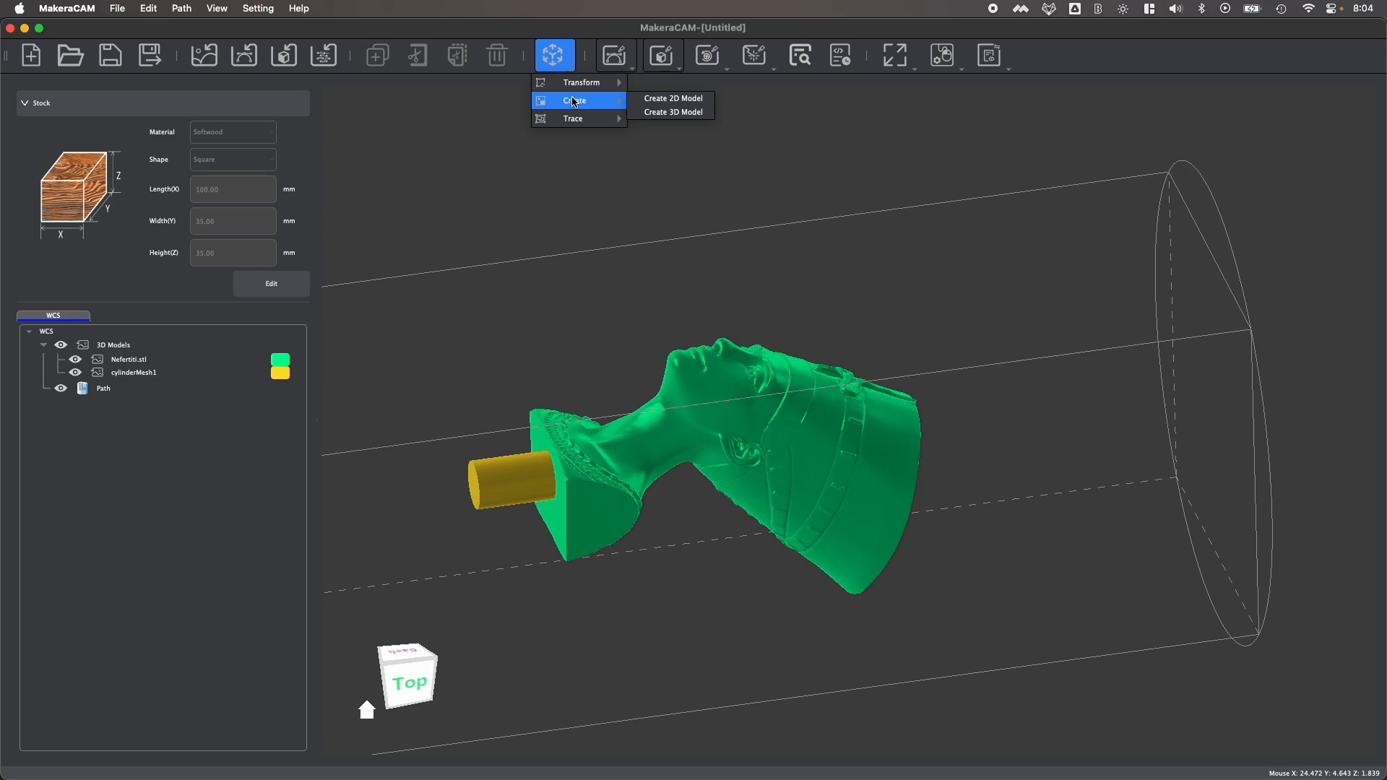
mouse_move(580, 81)
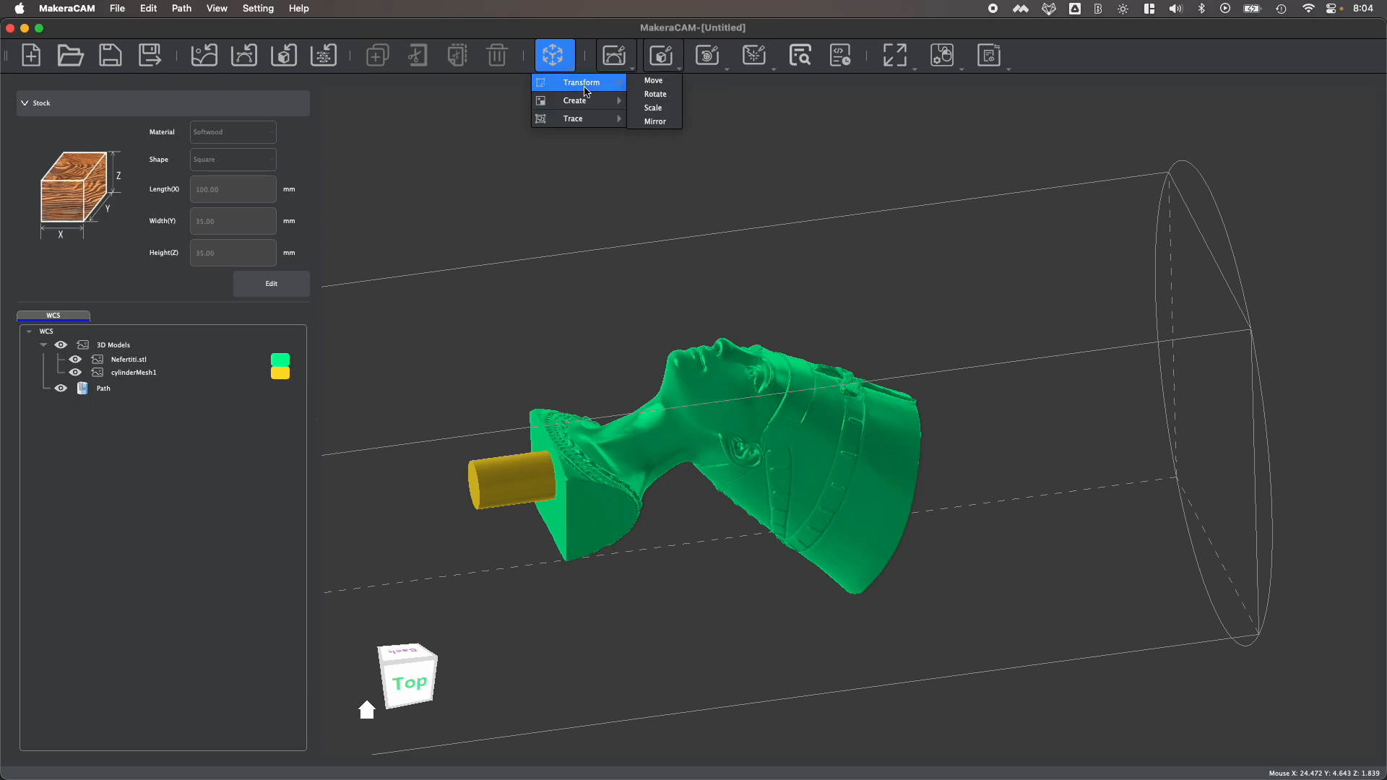